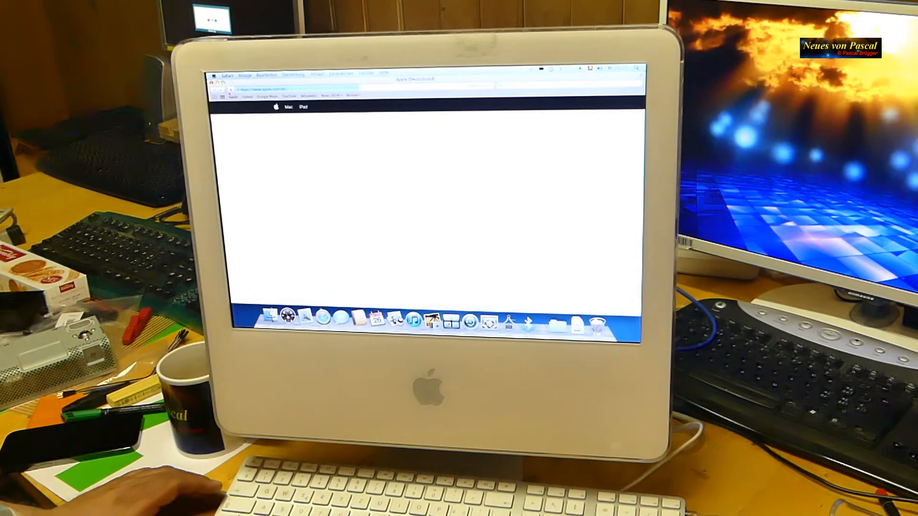
Step: Open the Safari menu in the menu bar to check the installed version
click(227, 75)
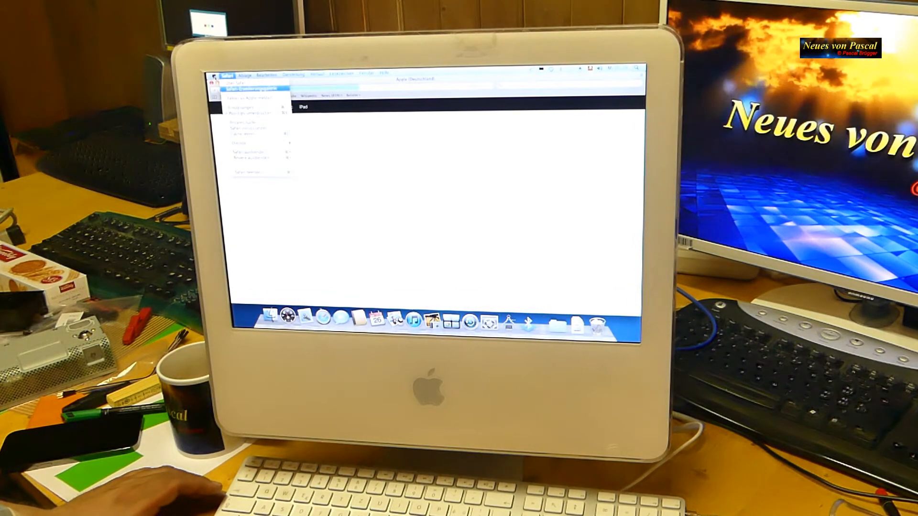